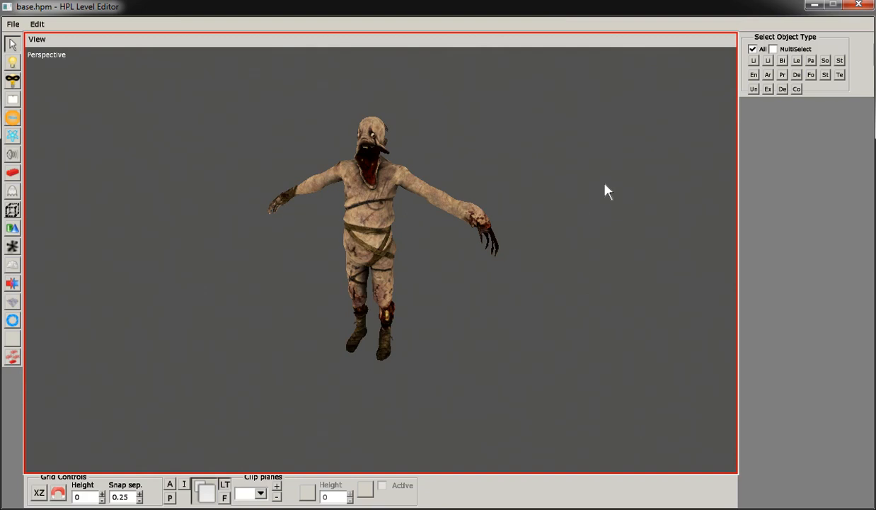
{"action": "mouse_move", "coordinate": [570, 187]}
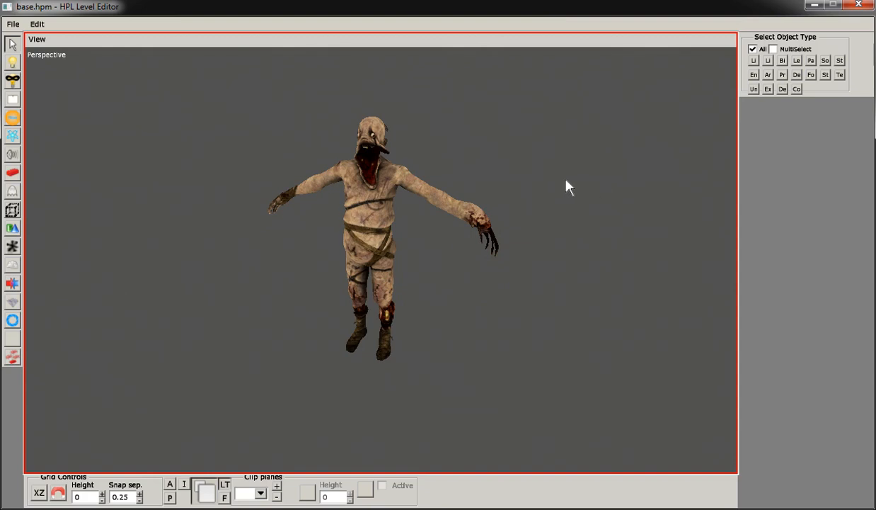
{"action": "mouse_move", "coordinate": [512, 171]}
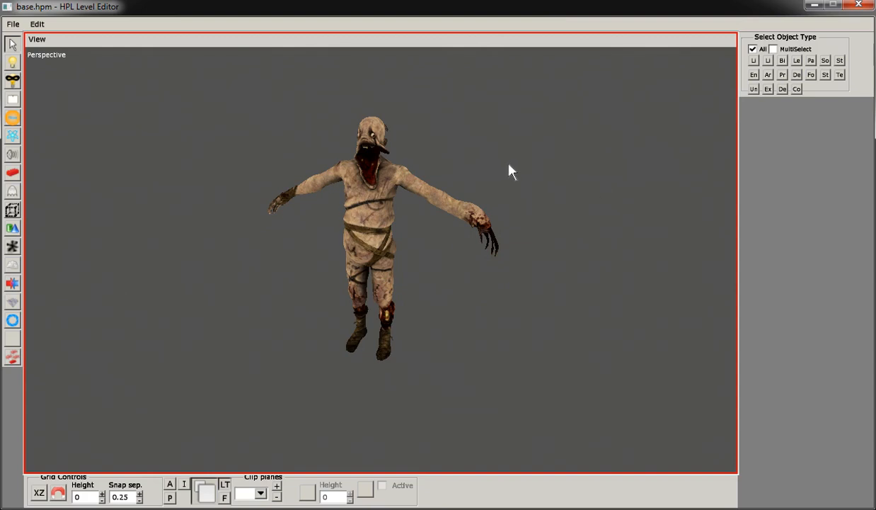
{"action": "mouse_move", "coordinate": [385, 187]}
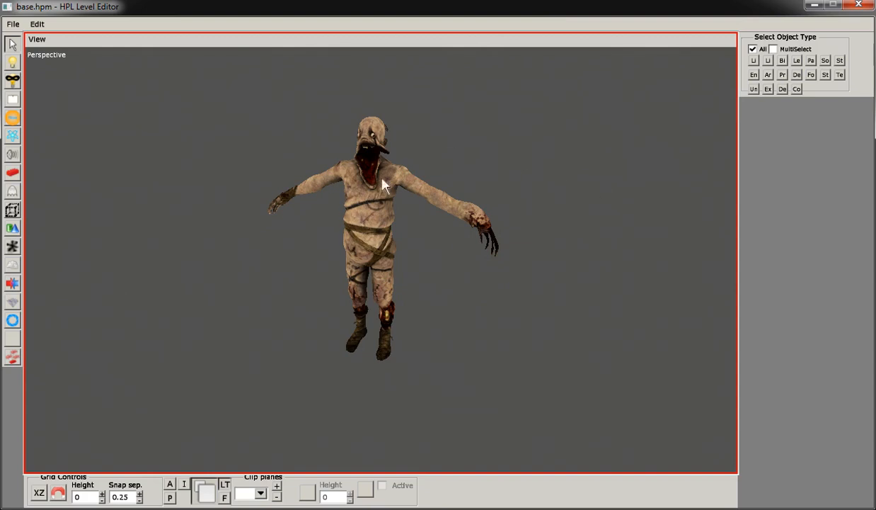
{"action": "mouse_move", "coordinate": [516, 167]}
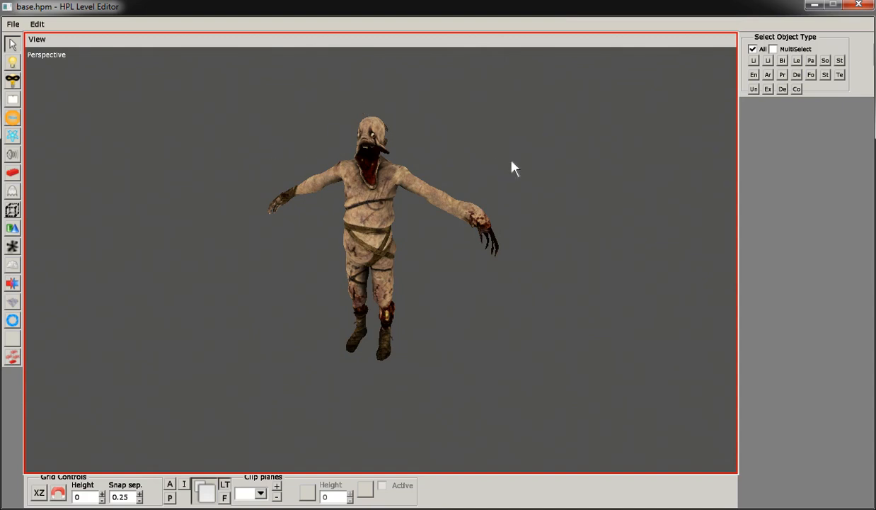
{"action": "mouse_move", "coordinate": [370, 201]}
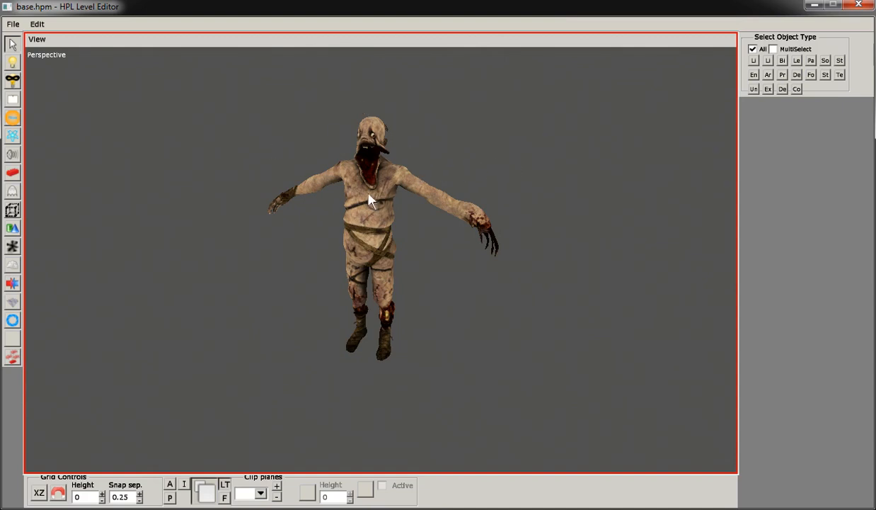
Step: Enter Pose Edit Mode for grunt_1 and browse its bone hierarchy down to the right-hand joints
{"action": "left_click", "coordinate": [368, 198]}
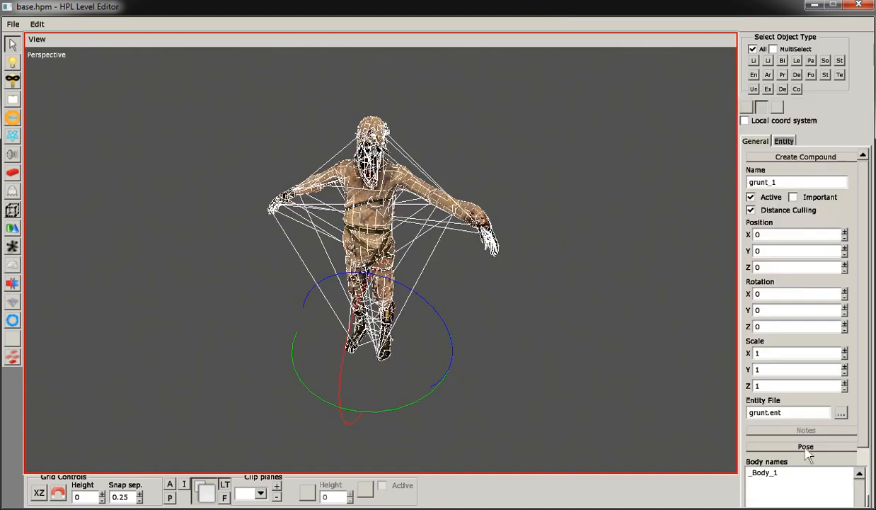
{"action": "left_click", "coordinate": [805, 445]}
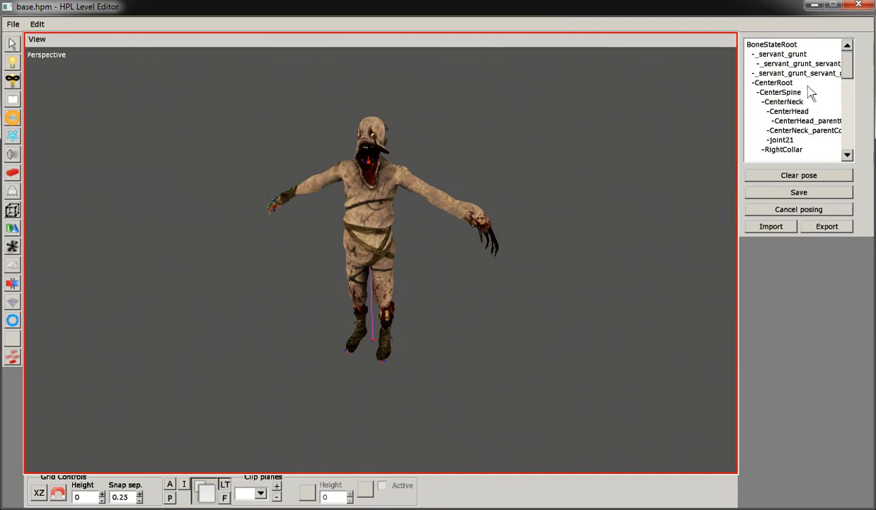
{"action": "scroll", "scroll_direction": "down", "scroll_amount": 3}
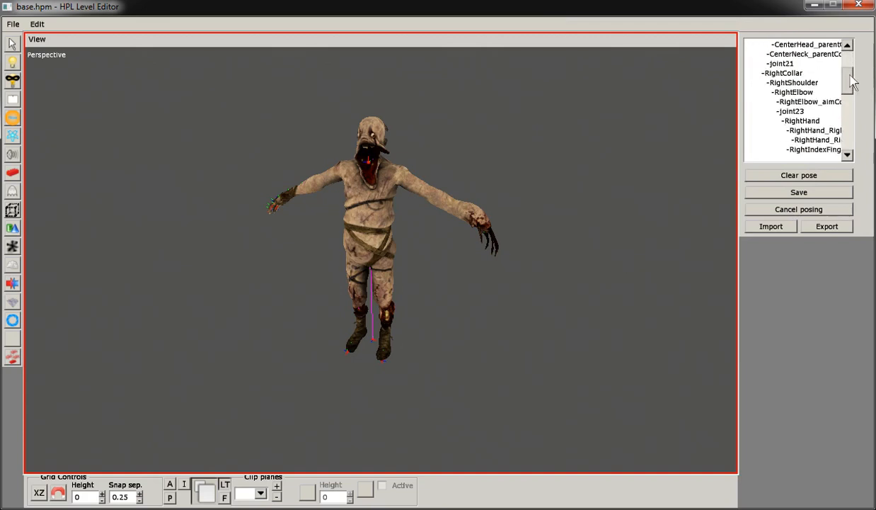
{"action": "scroll", "scroll_direction": "down", "scroll_amount": 3}
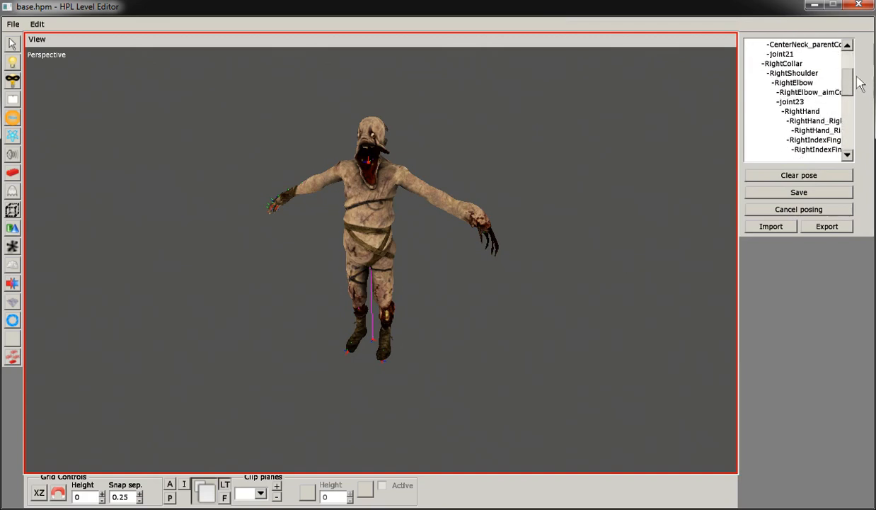
Step: Rotate the RightCollar bone to swing the grunt's right arm up and outward from the T-pose
{"action": "left_click", "coordinate": [782, 62]}
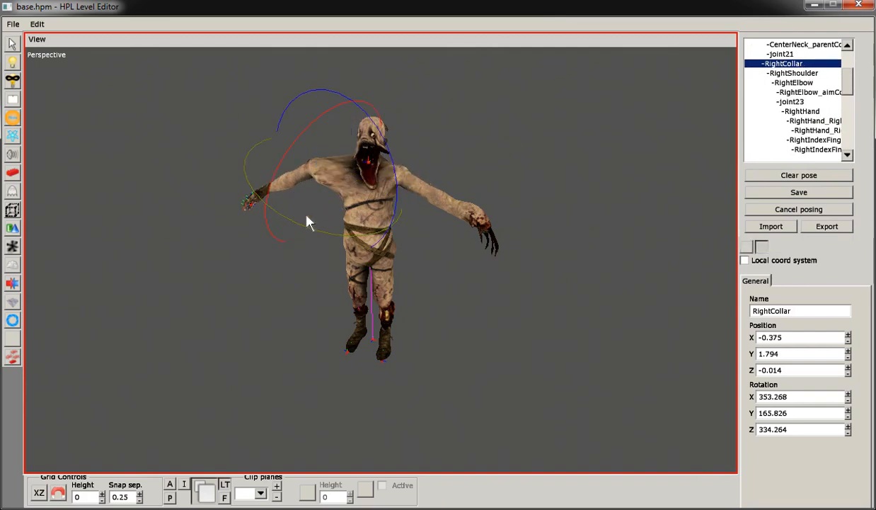
{"action": "left_click_drag", "start_coordinate": [309, 221], "coordinate": [340, 214]}
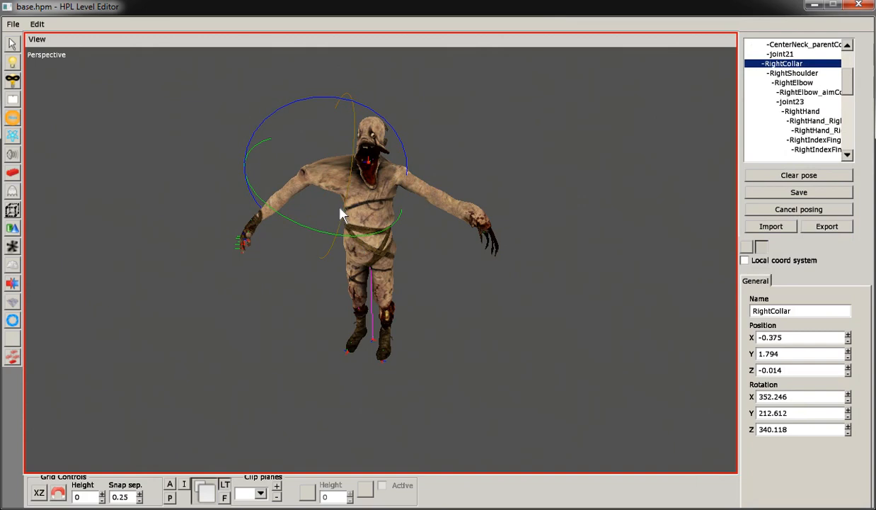
{"action": "left_click_drag", "start_coordinate": [347, 213], "coordinate": [323, 229]}
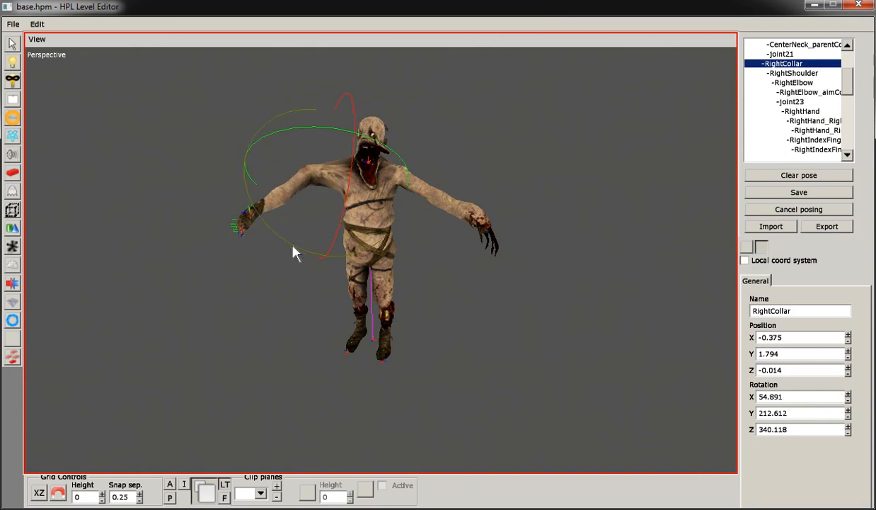
{"action": "left_click_drag", "start_coordinate": [296, 252], "coordinate": [244, 195]}
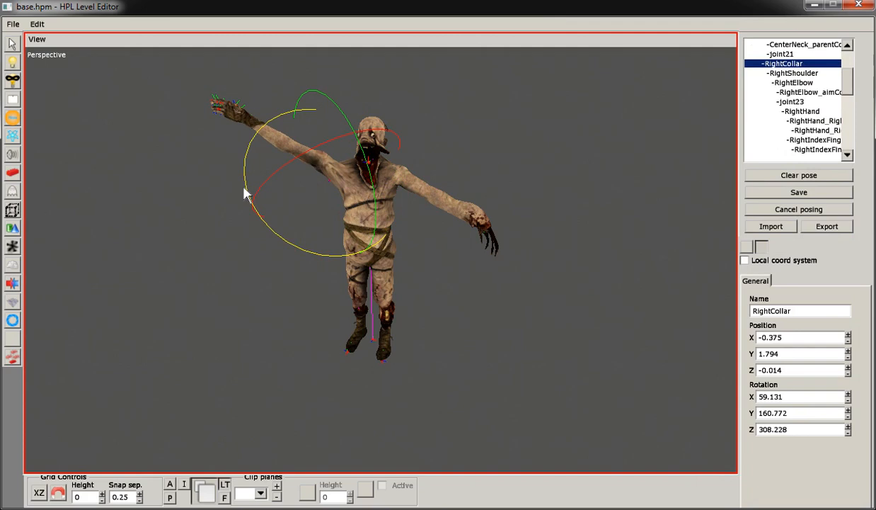
{"action": "left_click_drag", "start_coordinate": [245, 195], "coordinate": [326, 240]}
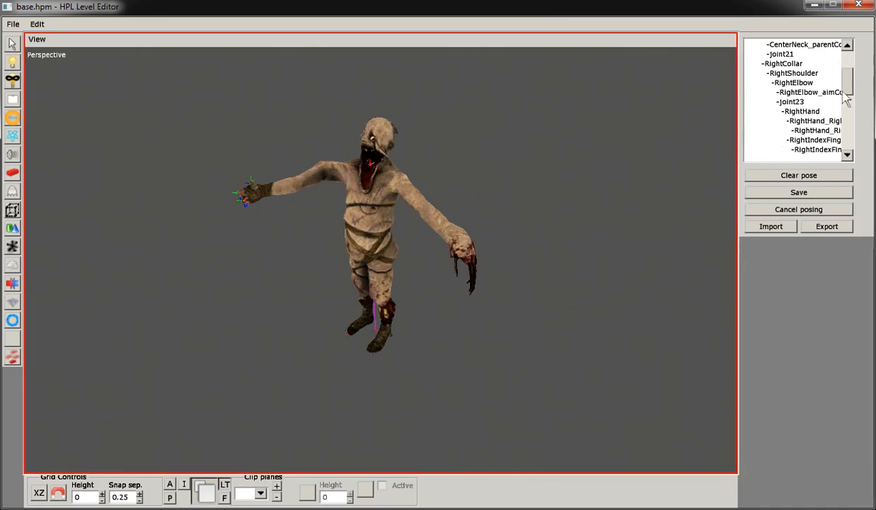
Step: Rotate the RightHip bone so the grunt's right leg kicks up and outward
{"action": "left_click", "coordinate": [789, 92]}
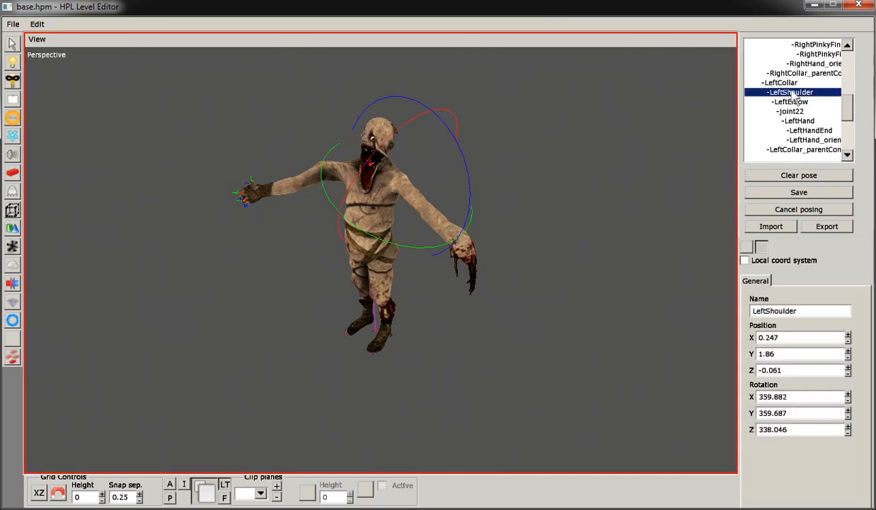
{"action": "left_click", "coordinate": [779, 82]}
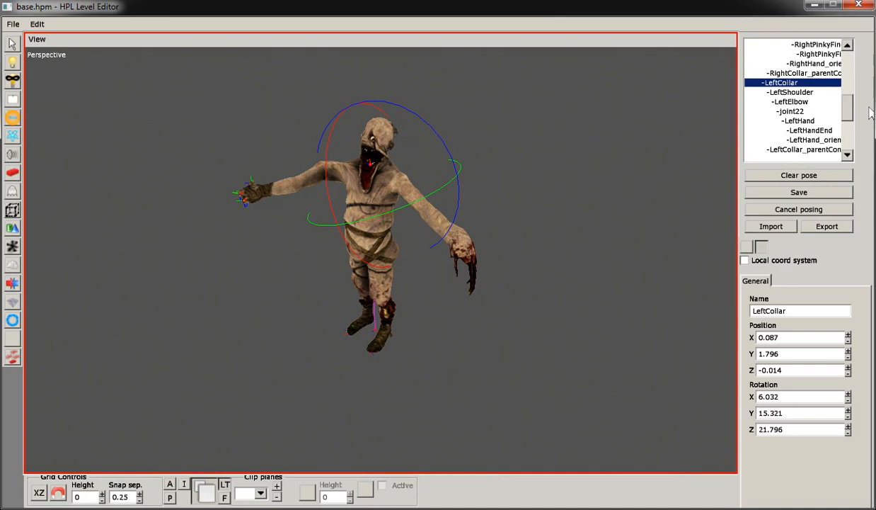
{"action": "scroll", "scroll_direction": "down", "scroll_amount": 3}
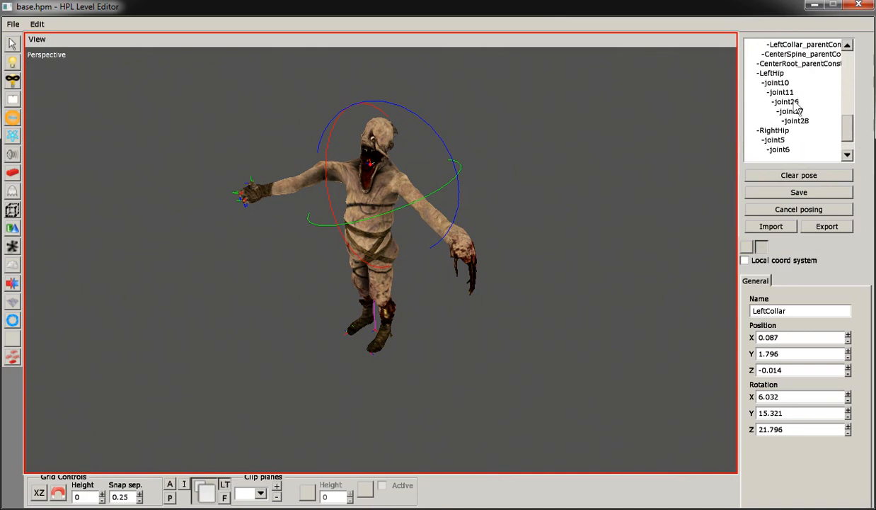
{"action": "left_click", "coordinate": [773, 131]}
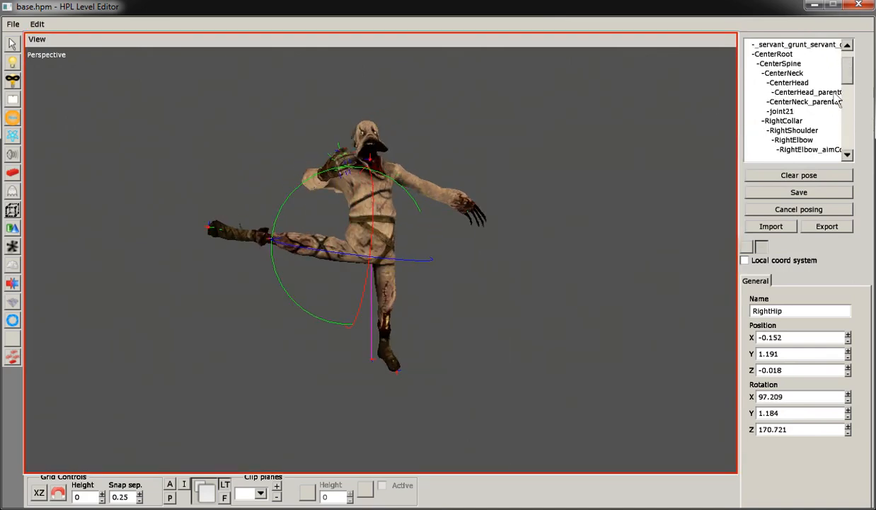
Step: Rotate the RightCollar bone again to bring the right arm up overhead
{"action": "left_click", "coordinate": [783, 121]}
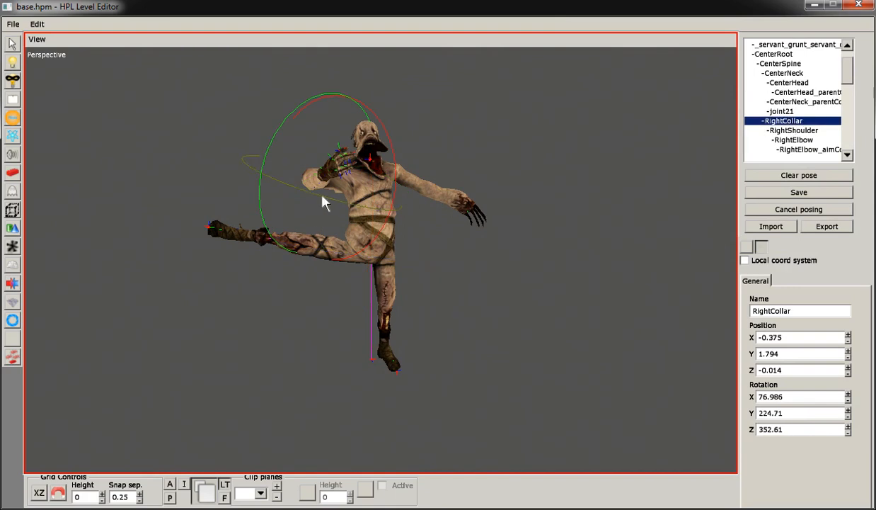
{"action": "left_click_drag", "start_coordinate": [323, 201], "coordinate": [496, 234]}
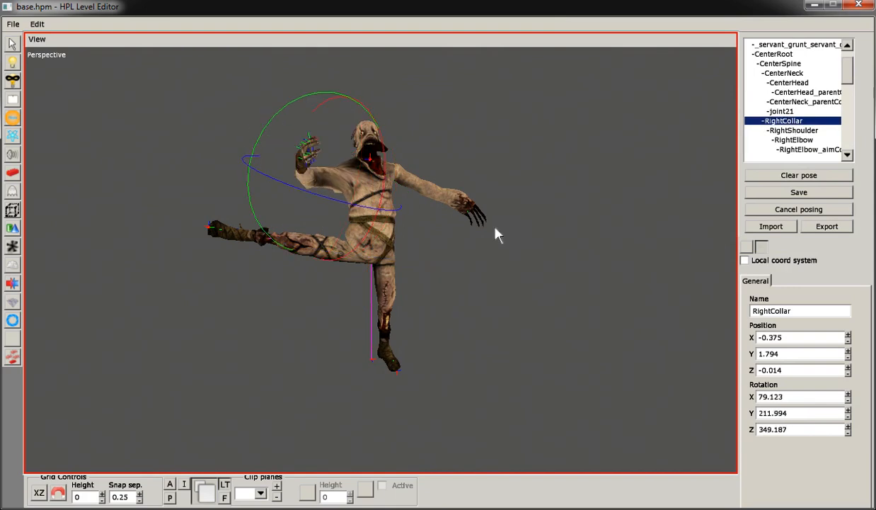
{"action": "mouse_move", "coordinate": [563, 221]}
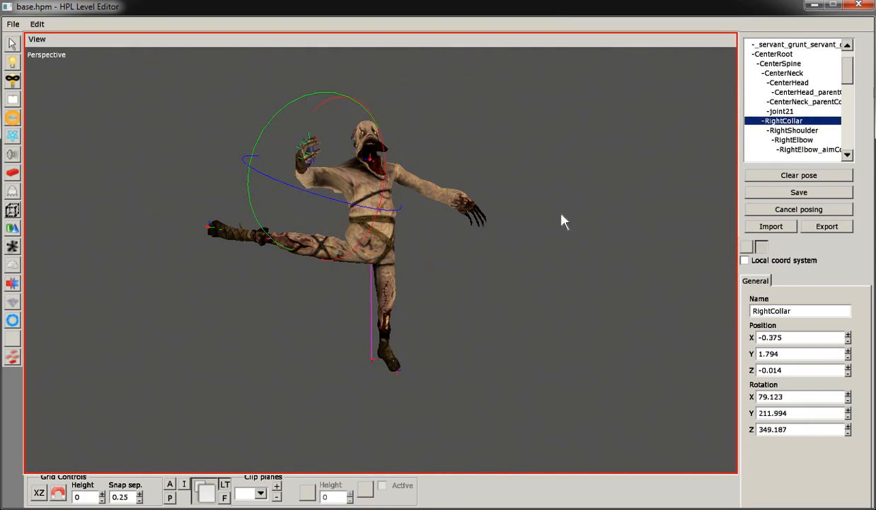
{"action": "mouse_move", "coordinate": [770, 192]}
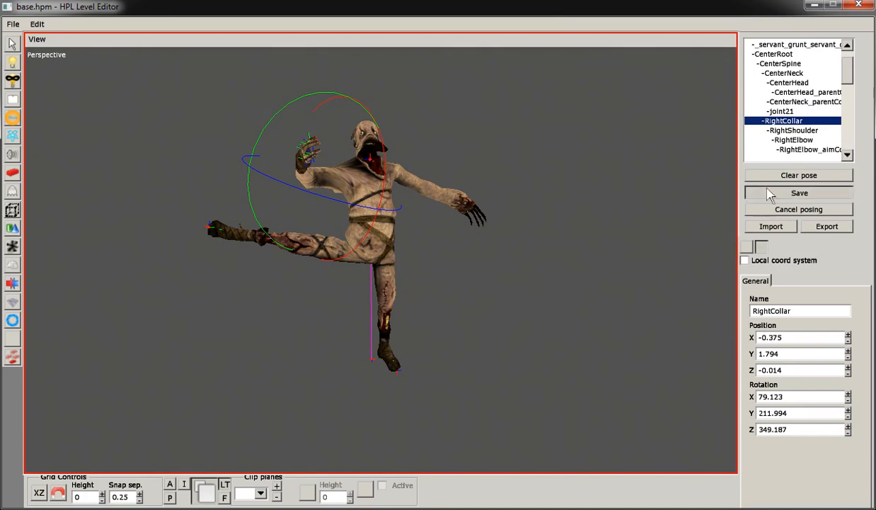
Step: Save the kicking pose, leave Pose Edit Mode, and bring up the Recent Files list
{"action": "left_click", "coordinate": [798, 193]}
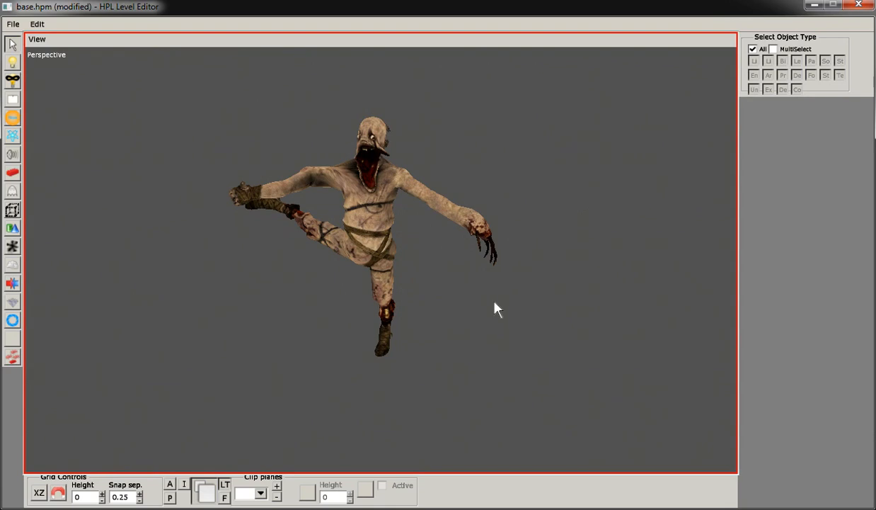
{"action": "mouse_move", "coordinate": [559, 256]}
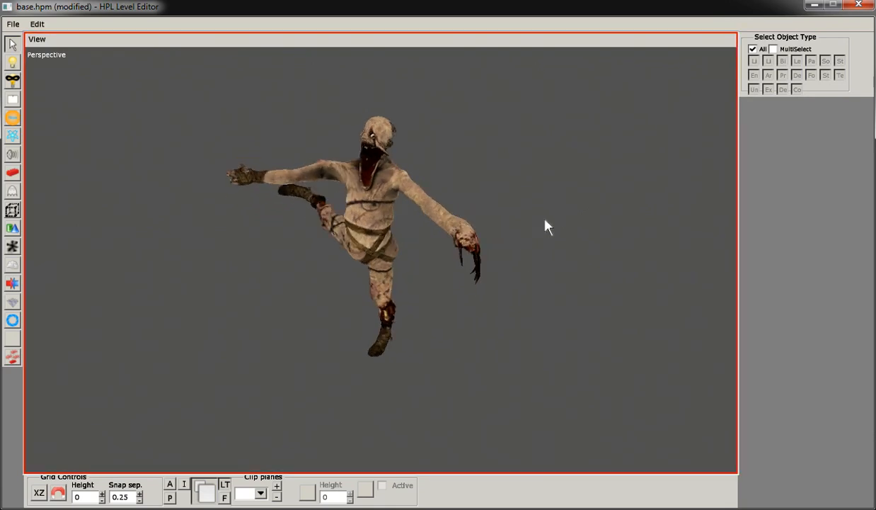
{"action": "mouse_move", "coordinate": [535, 201]}
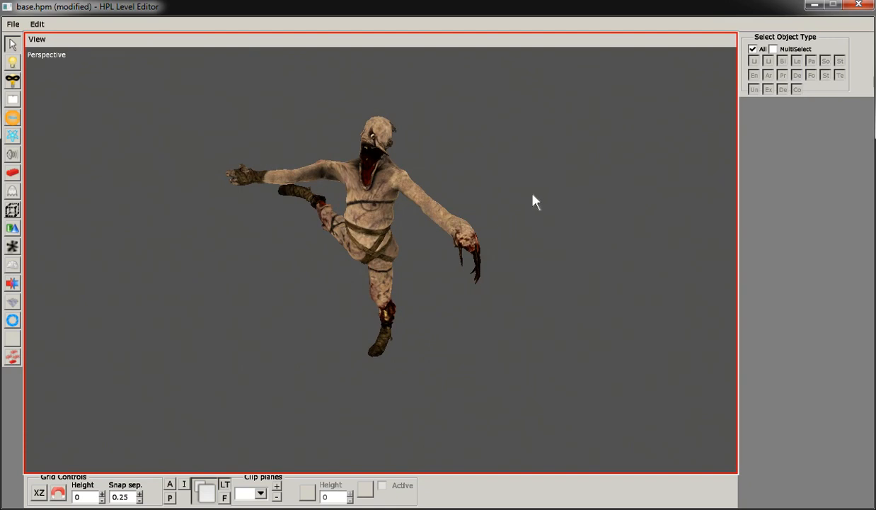
{"action": "mouse_move", "coordinate": [193, 267]}
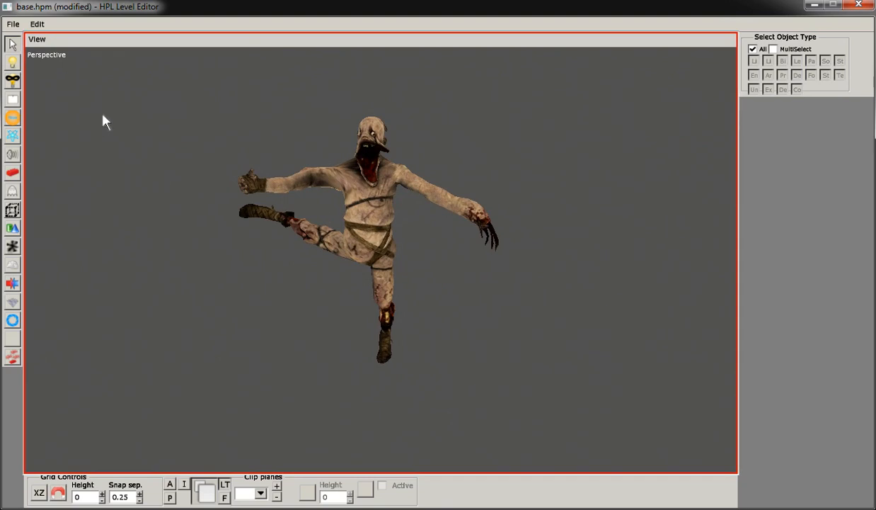
{"action": "left_click", "coordinate": [11, 23]}
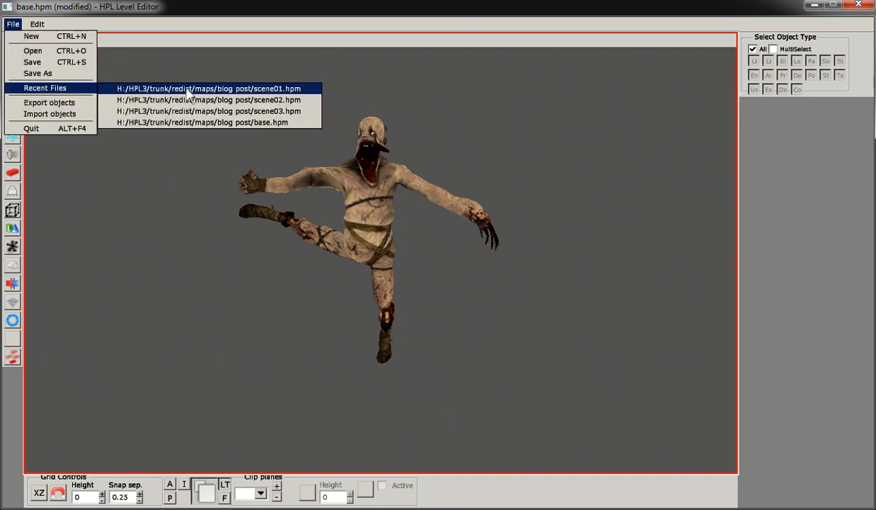
Step: Open scene01.hpm, scene02.hpm and scene03.hpm in turn, ending on the bench-seated grunt
{"action": "left_click", "coordinate": [209, 88]}
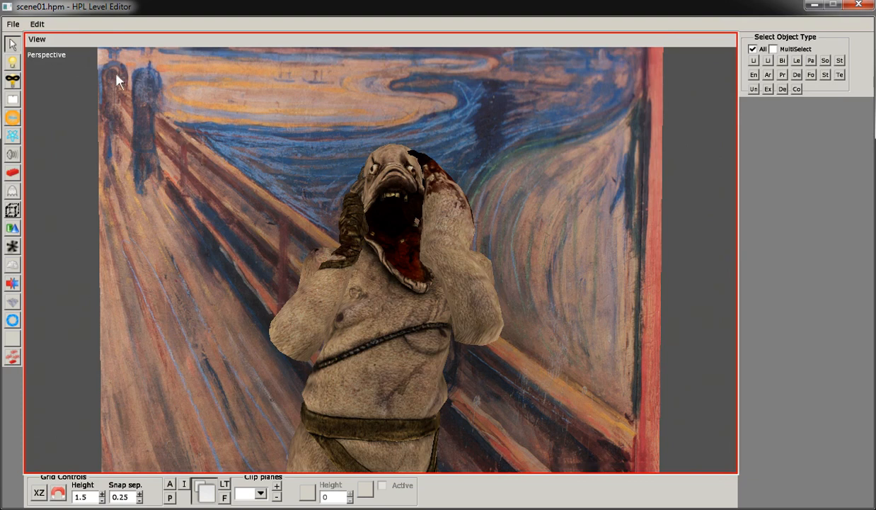
{"action": "left_click", "coordinate": [11, 23]}
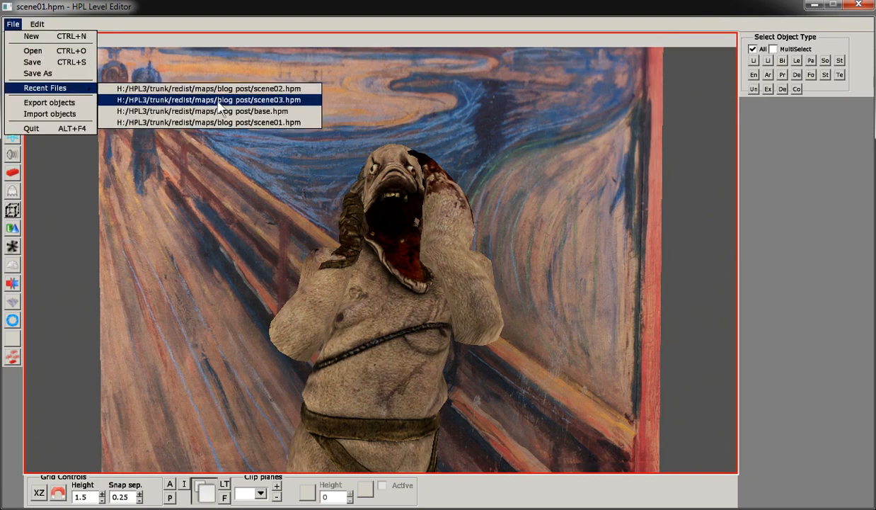
{"action": "left_click", "coordinate": [204, 87]}
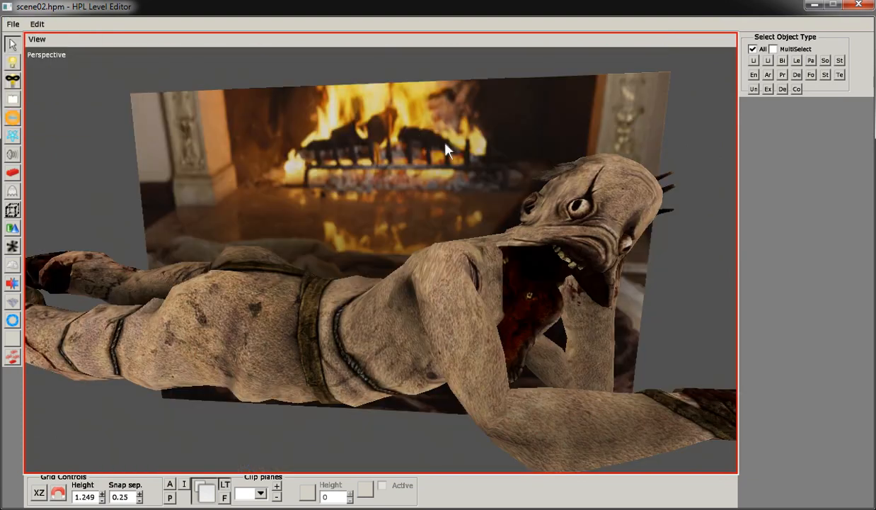
{"action": "left_click", "coordinate": [12, 23]}
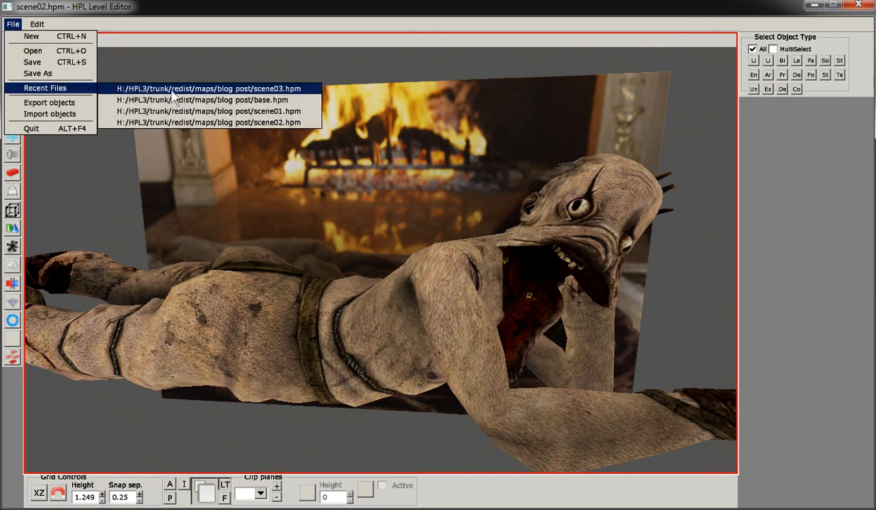
{"action": "left_click", "coordinate": [210, 88]}
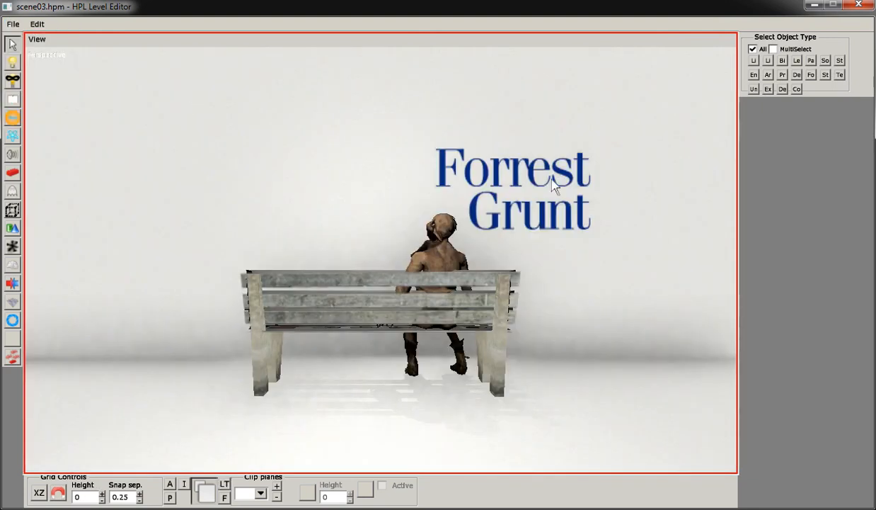
{"action": "mouse_move", "coordinate": [654, 205]}
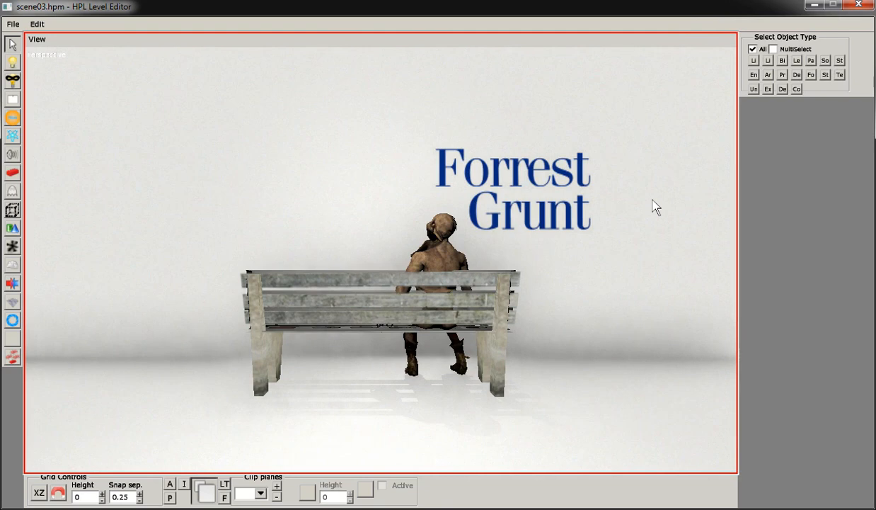